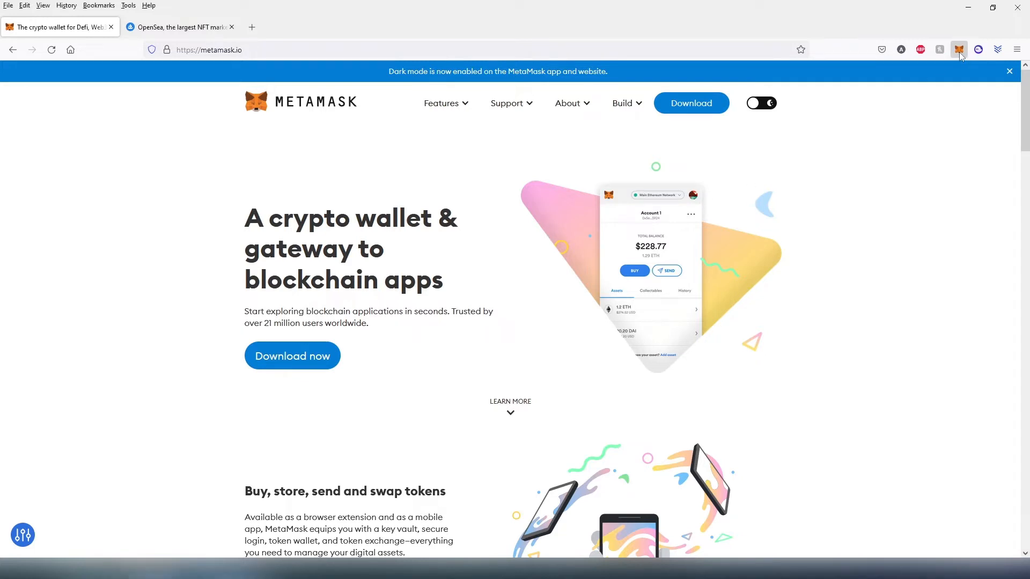
Check Account 1's 0.0003 ETH and LIT balances in MetaMask, then switch to the OpenSea tab
{"action": "left_click", "coordinate": [959, 49]}
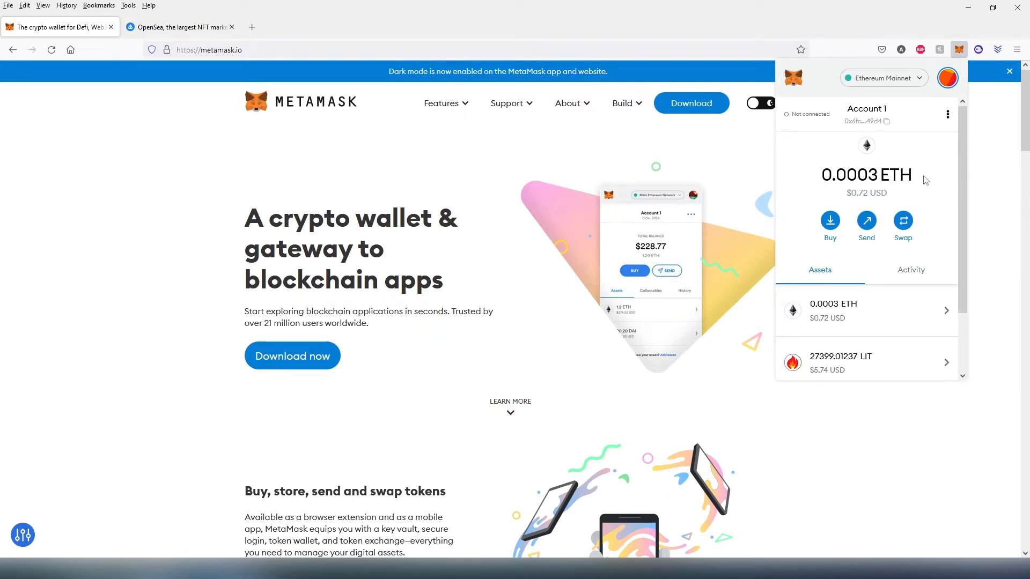
{"action": "mouse_move", "coordinate": [835, 320]}
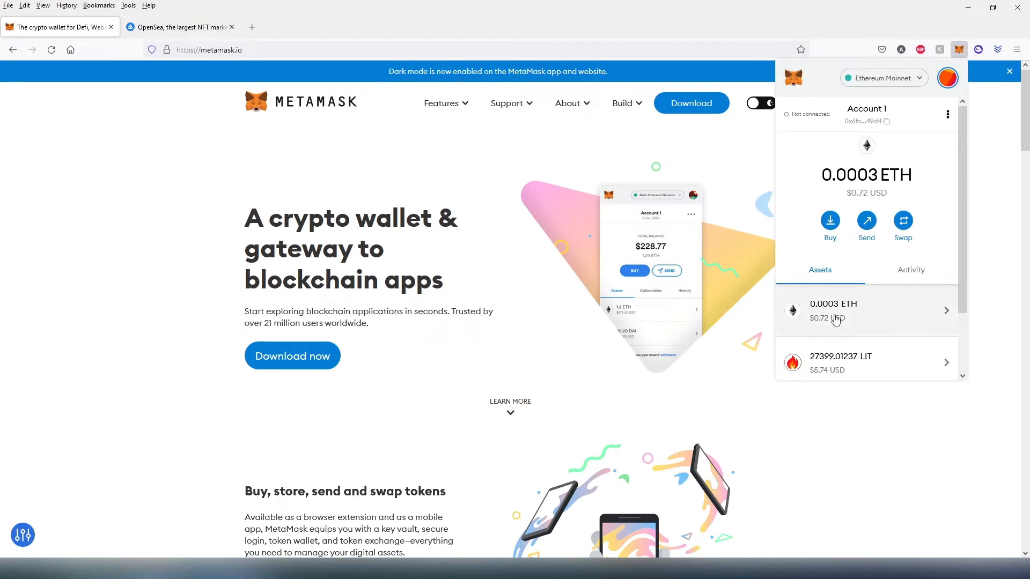
{"action": "mouse_move", "coordinate": [858, 269]}
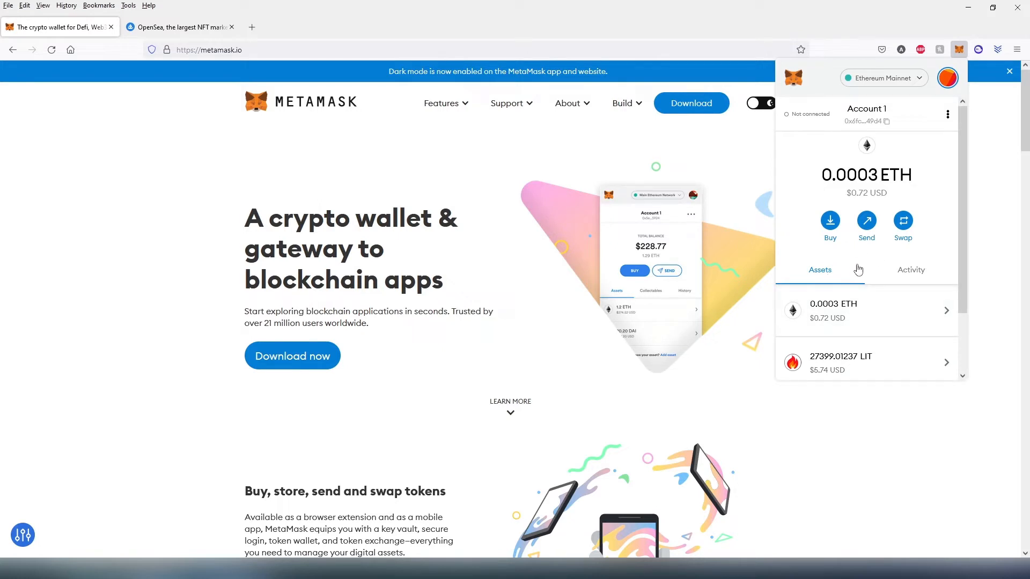
{"action": "mouse_move", "coordinate": [902, 278]}
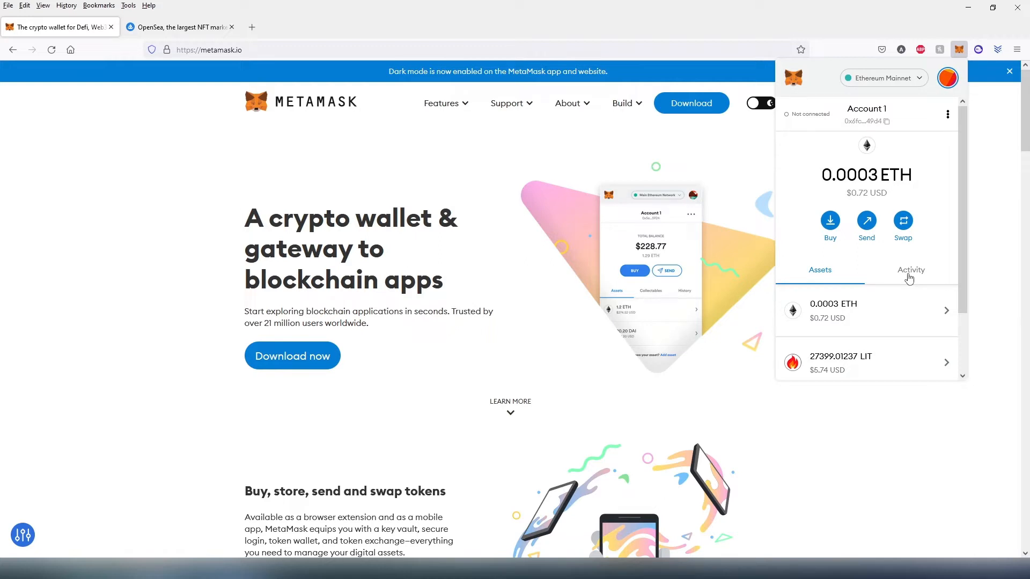
{"action": "left_click", "coordinate": [177, 27]}
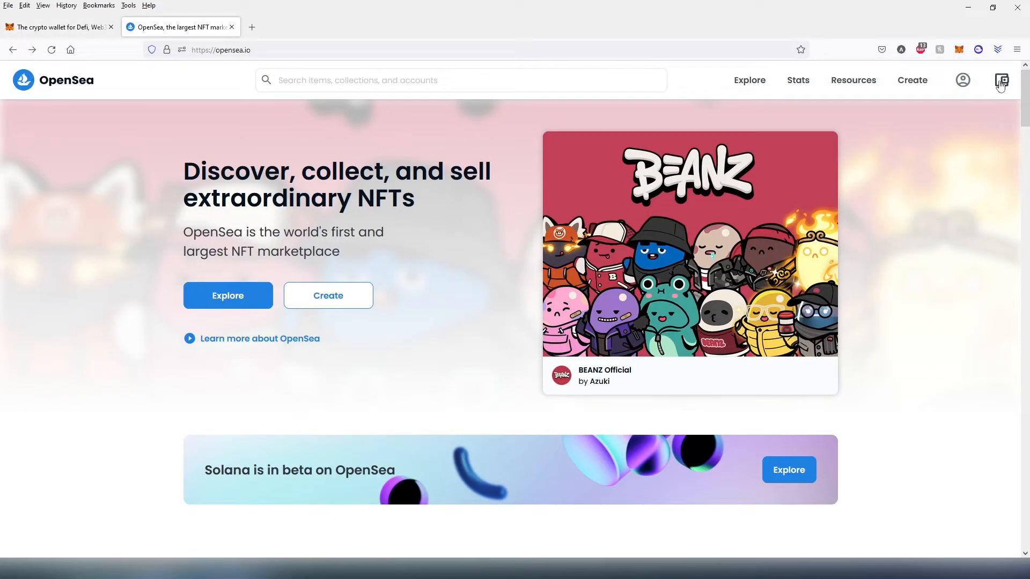
{"action": "mouse_move", "coordinate": [1002, 80]}
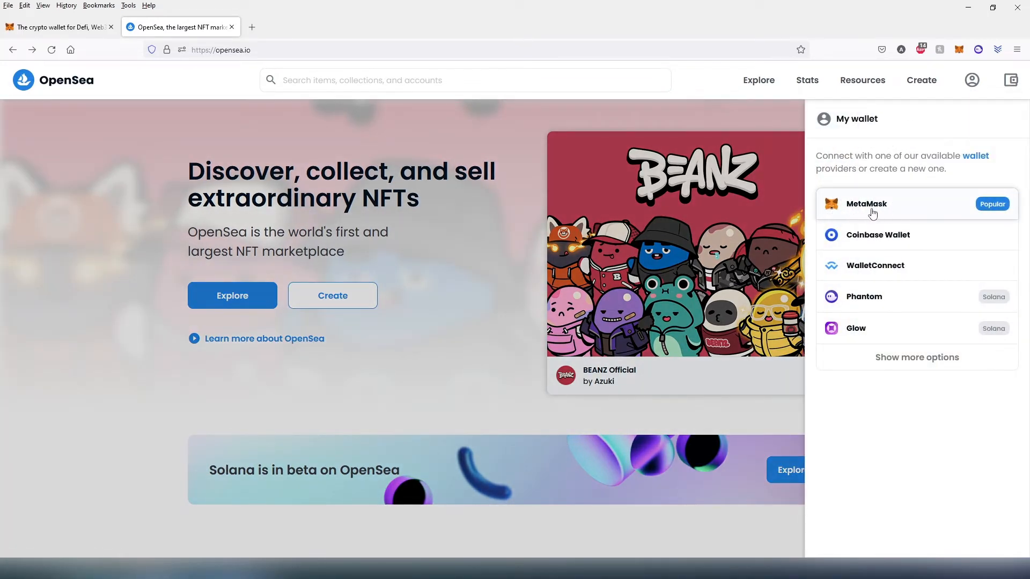
Connect OpenSea to MetaMask Account 1
{"action": "left_click", "coordinate": [866, 203]}
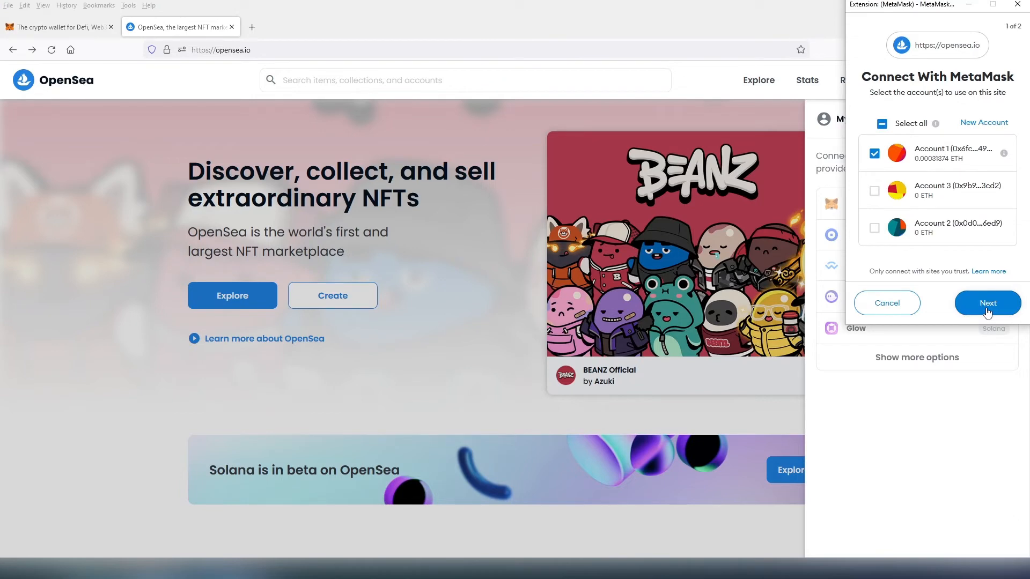
{"action": "left_click", "coordinate": [986, 302]}
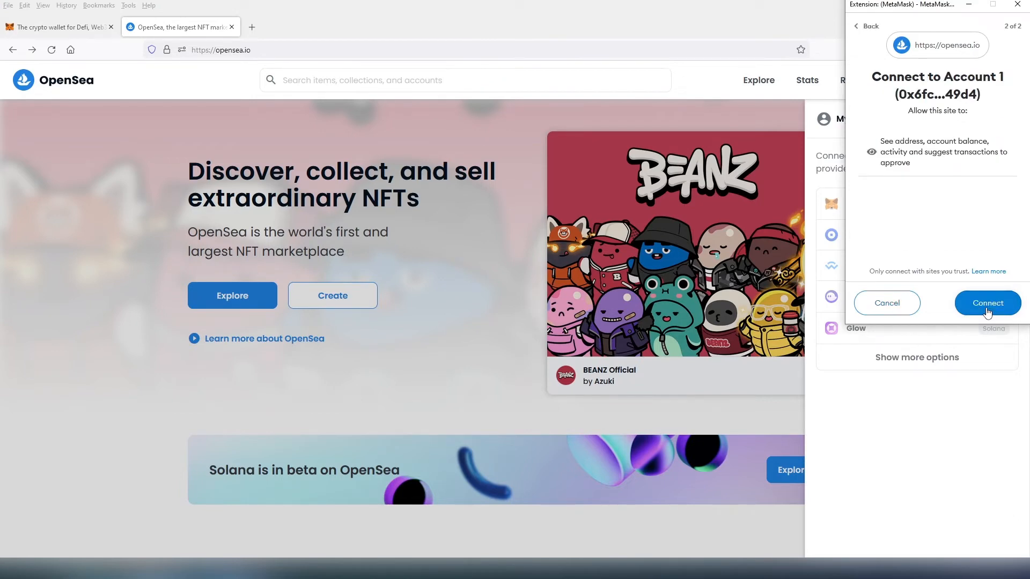
{"action": "left_click", "coordinate": [986, 303]}
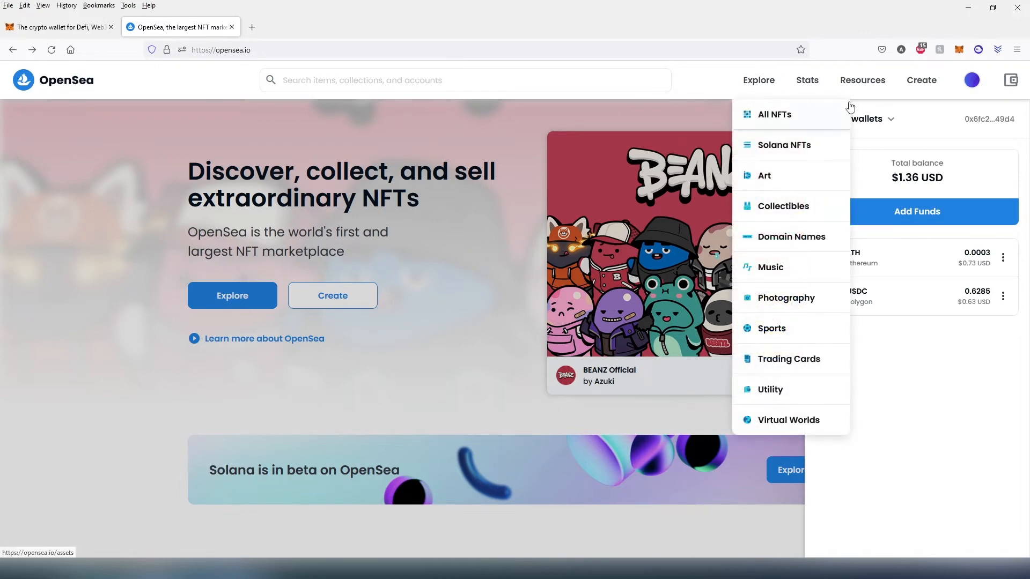
Go to the profile page from the avatar menu to see CoolBoy #392 and px voids 242
{"action": "left_click", "coordinate": [972, 80]}
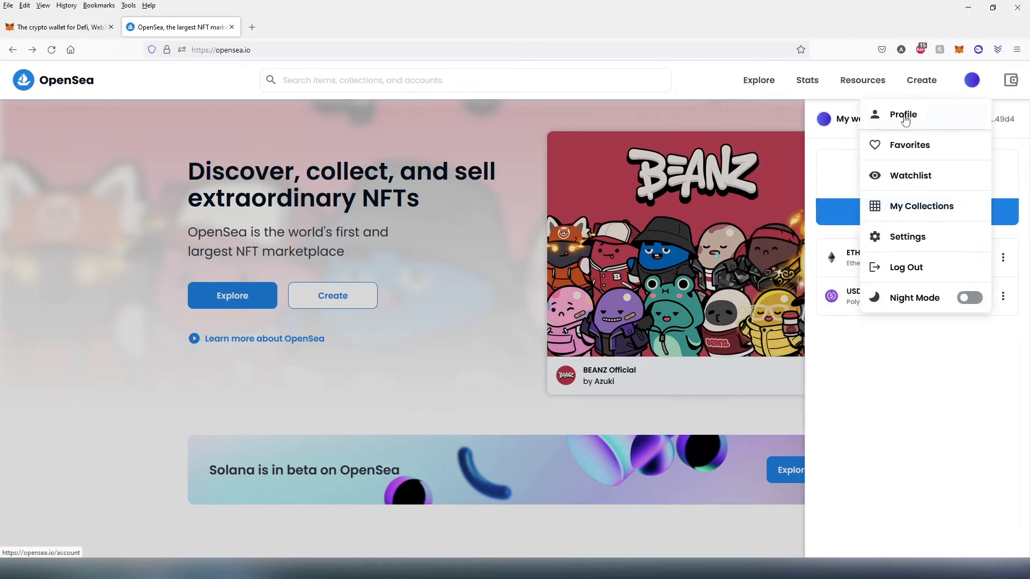
{"action": "left_click", "coordinate": [903, 114]}
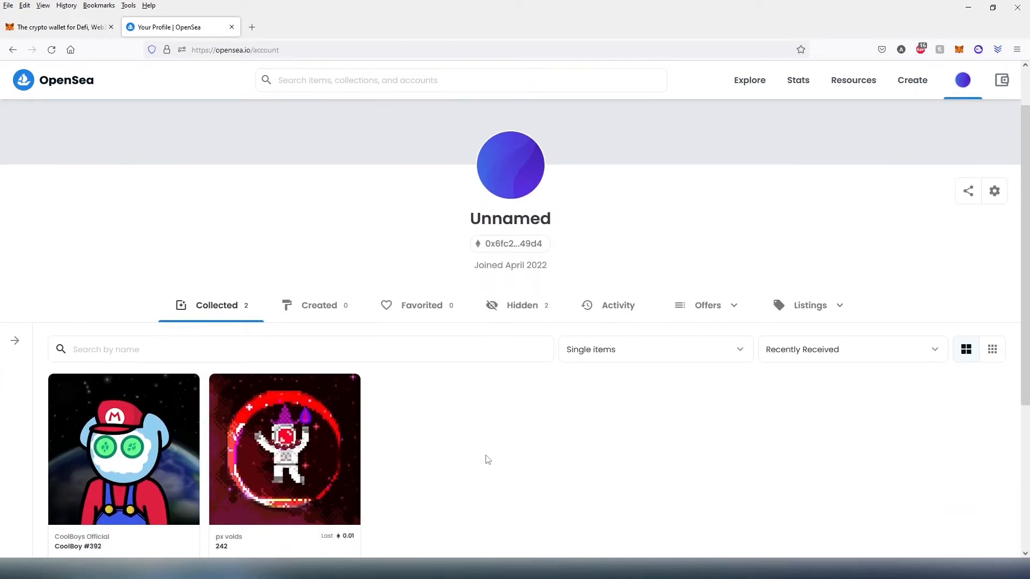
{"action": "scroll", "scroll_direction": "up", "scroll_amount": 3}
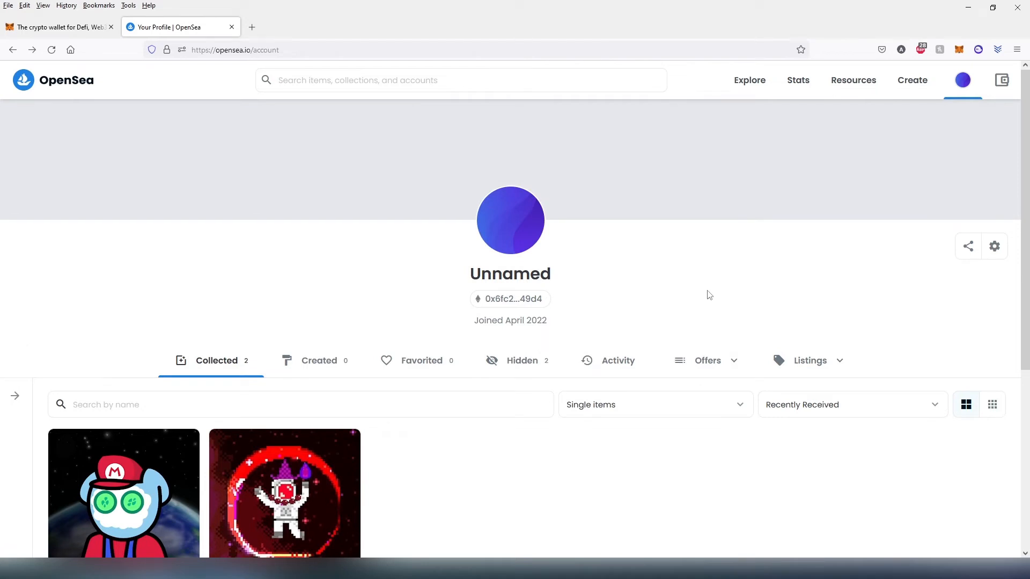
{"action": "mouse_move", "coordinate": [548, 487]}
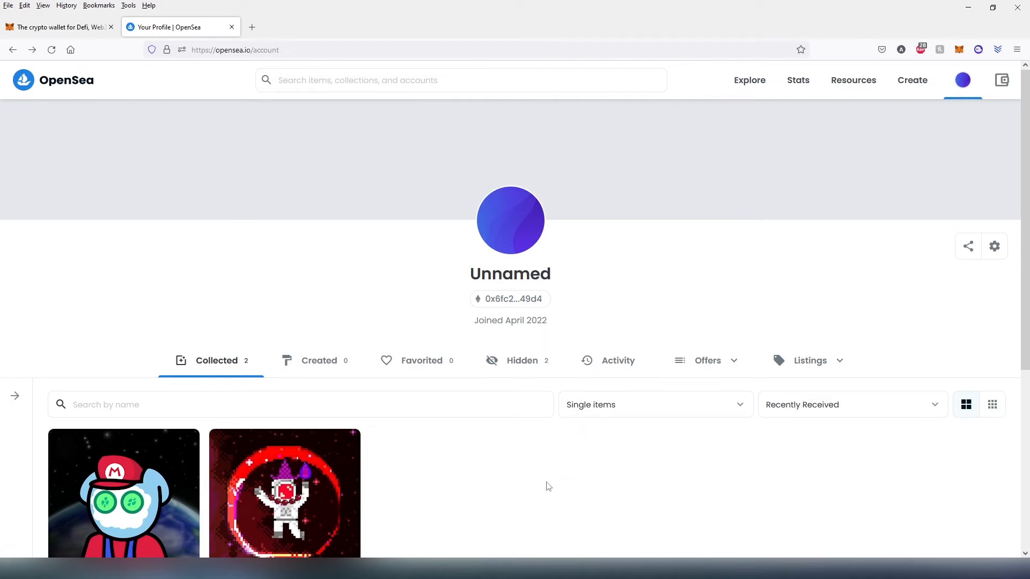
Open the px voids 242 item page and start a transfer
{"action": "left_click", "coordinate": [284, 492]}
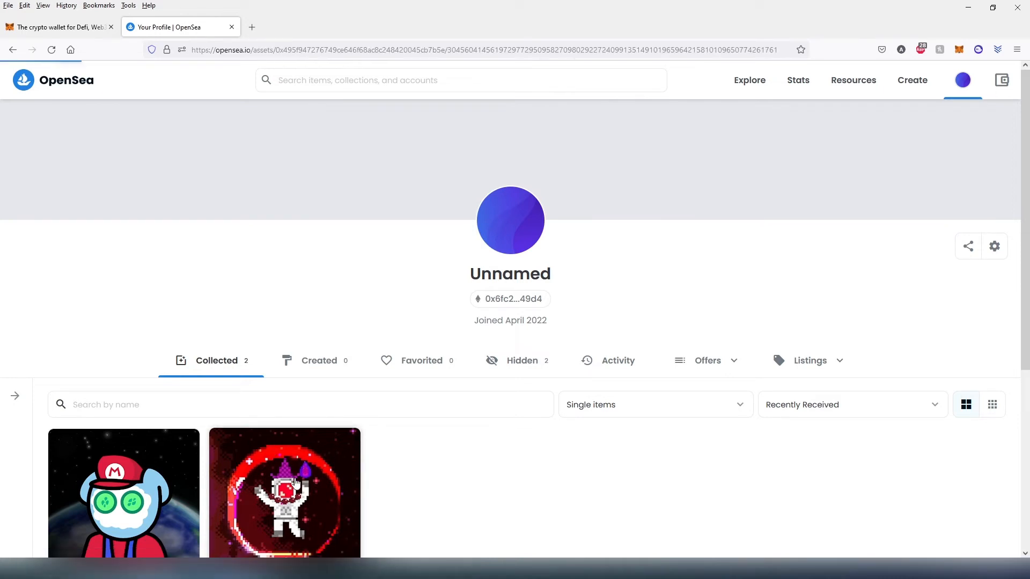
{"action": "left_click", "coordinate": [284, 493]}
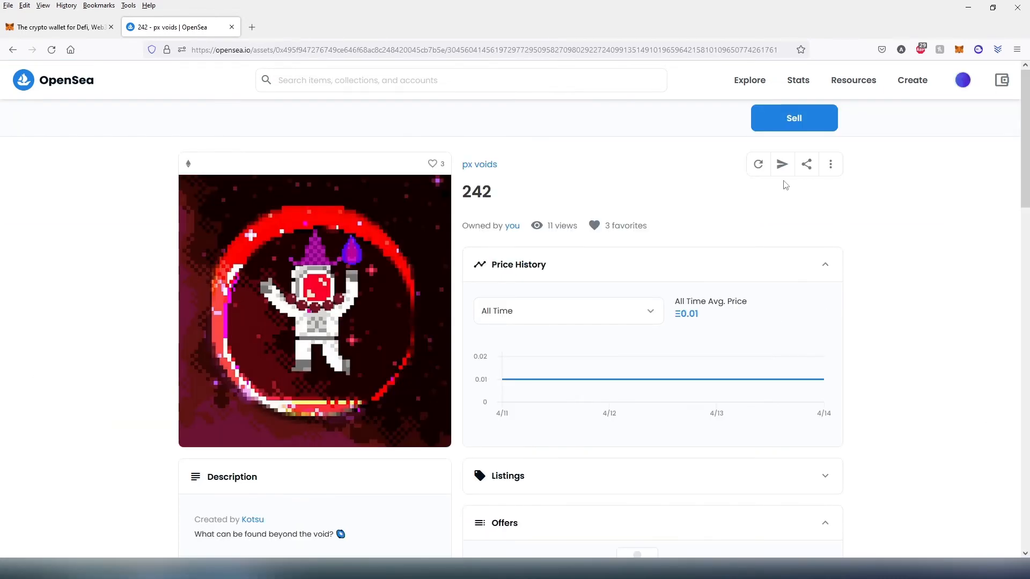
{"action": "mouse_move", "coordinate": [781, 164]}
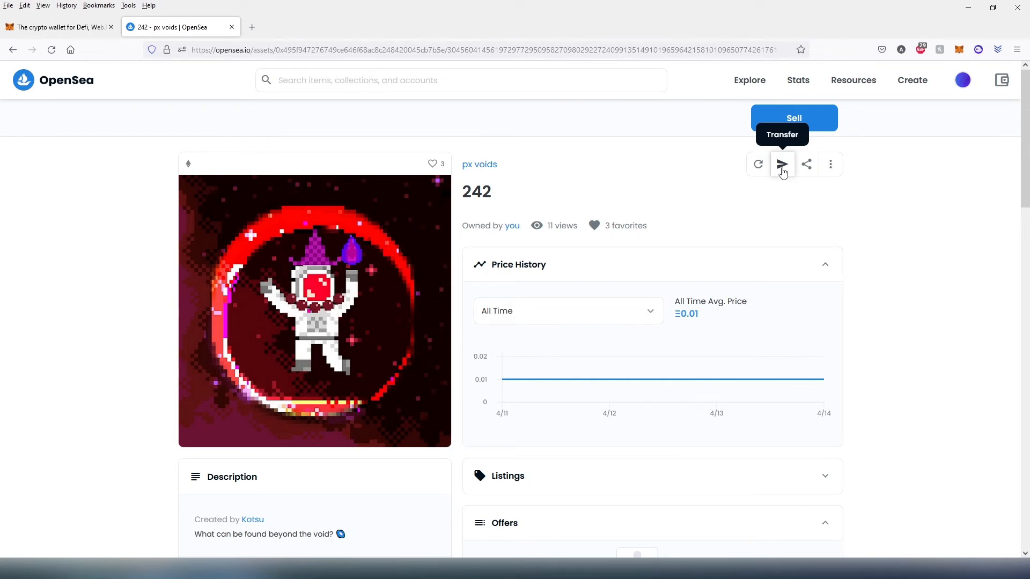
{"action": "left_click", "coordinate": [782, 164]}
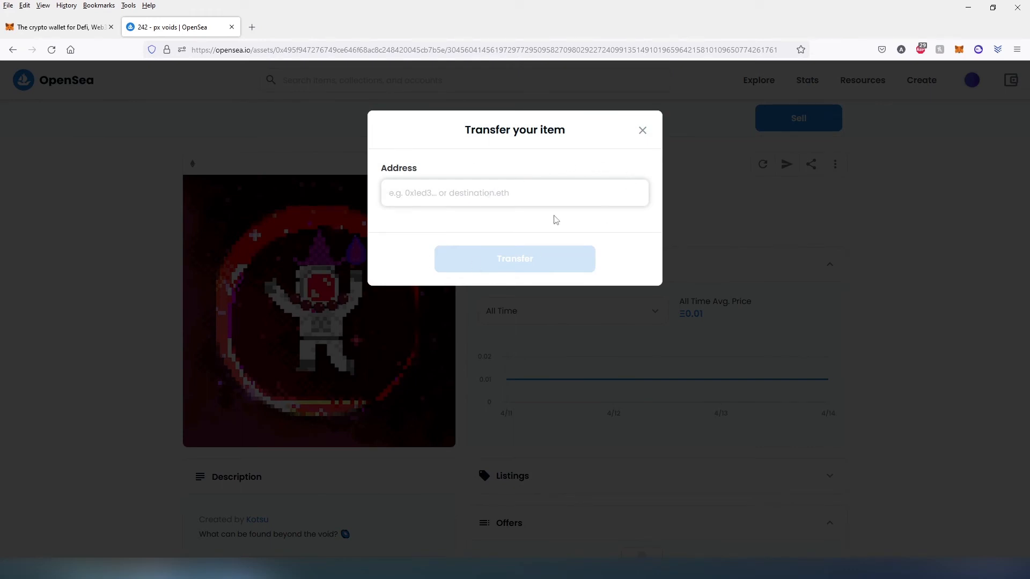
Focus the empty recipient Address field in the transfer dialog
{"action": "left_click", "coordinate": [514, 192]}
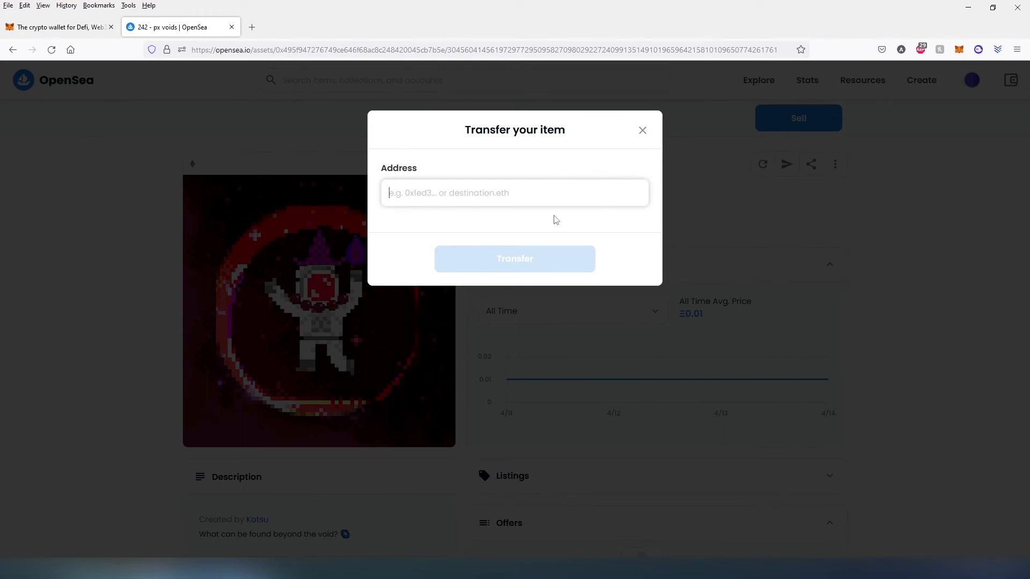
{"action": "mouse_move", "coordinate": [560, 234]}
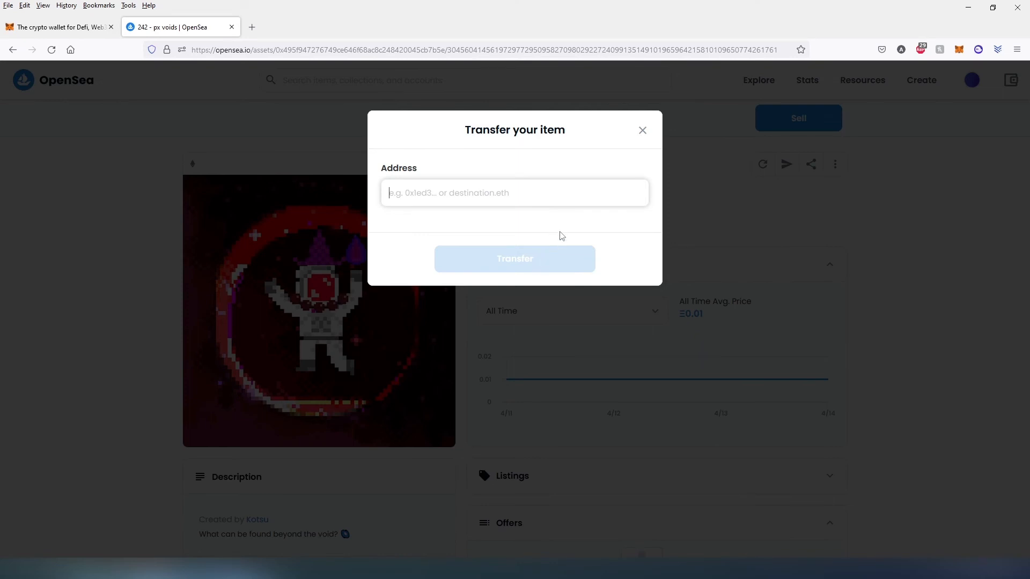
{"action": "mouse_move", "coordinate": [864, 236]}
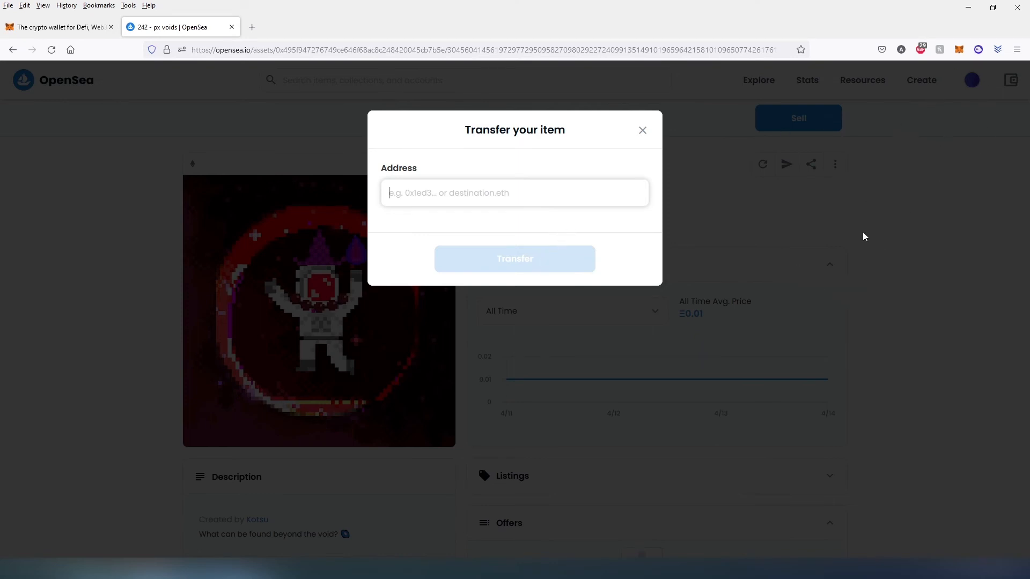